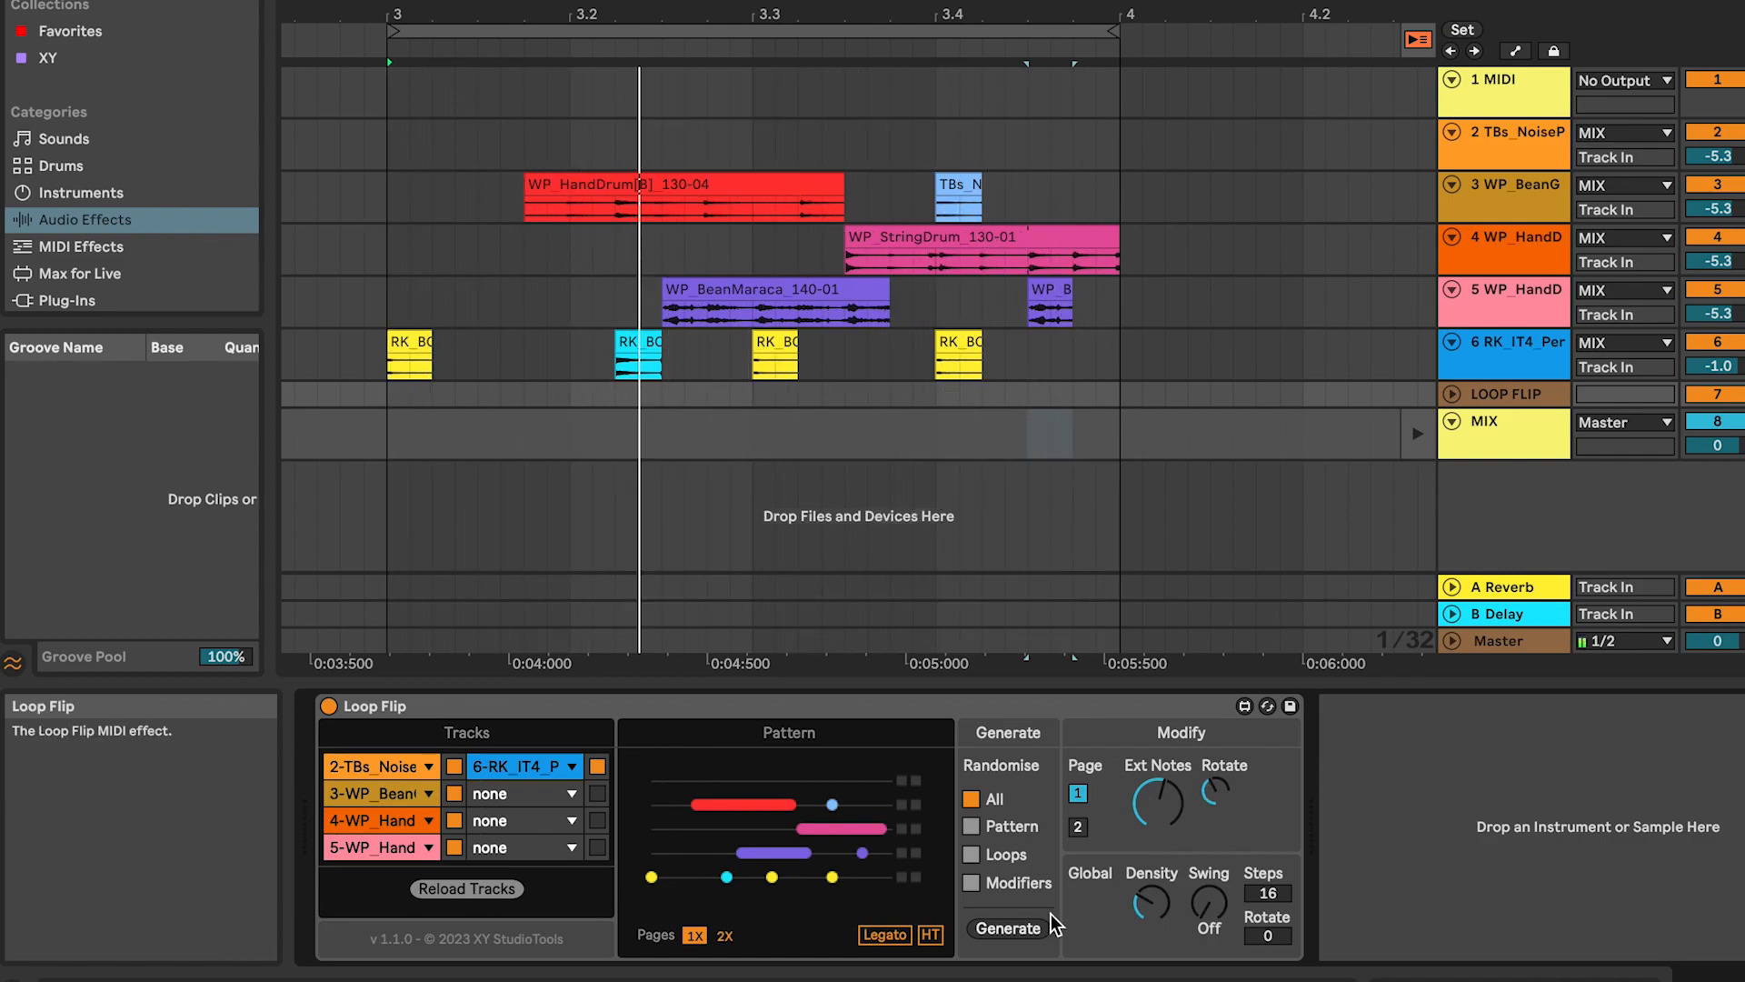
Enable Legato in Loop Flip's Pattern section so generated notes hold until the next one.
click(884, 935)
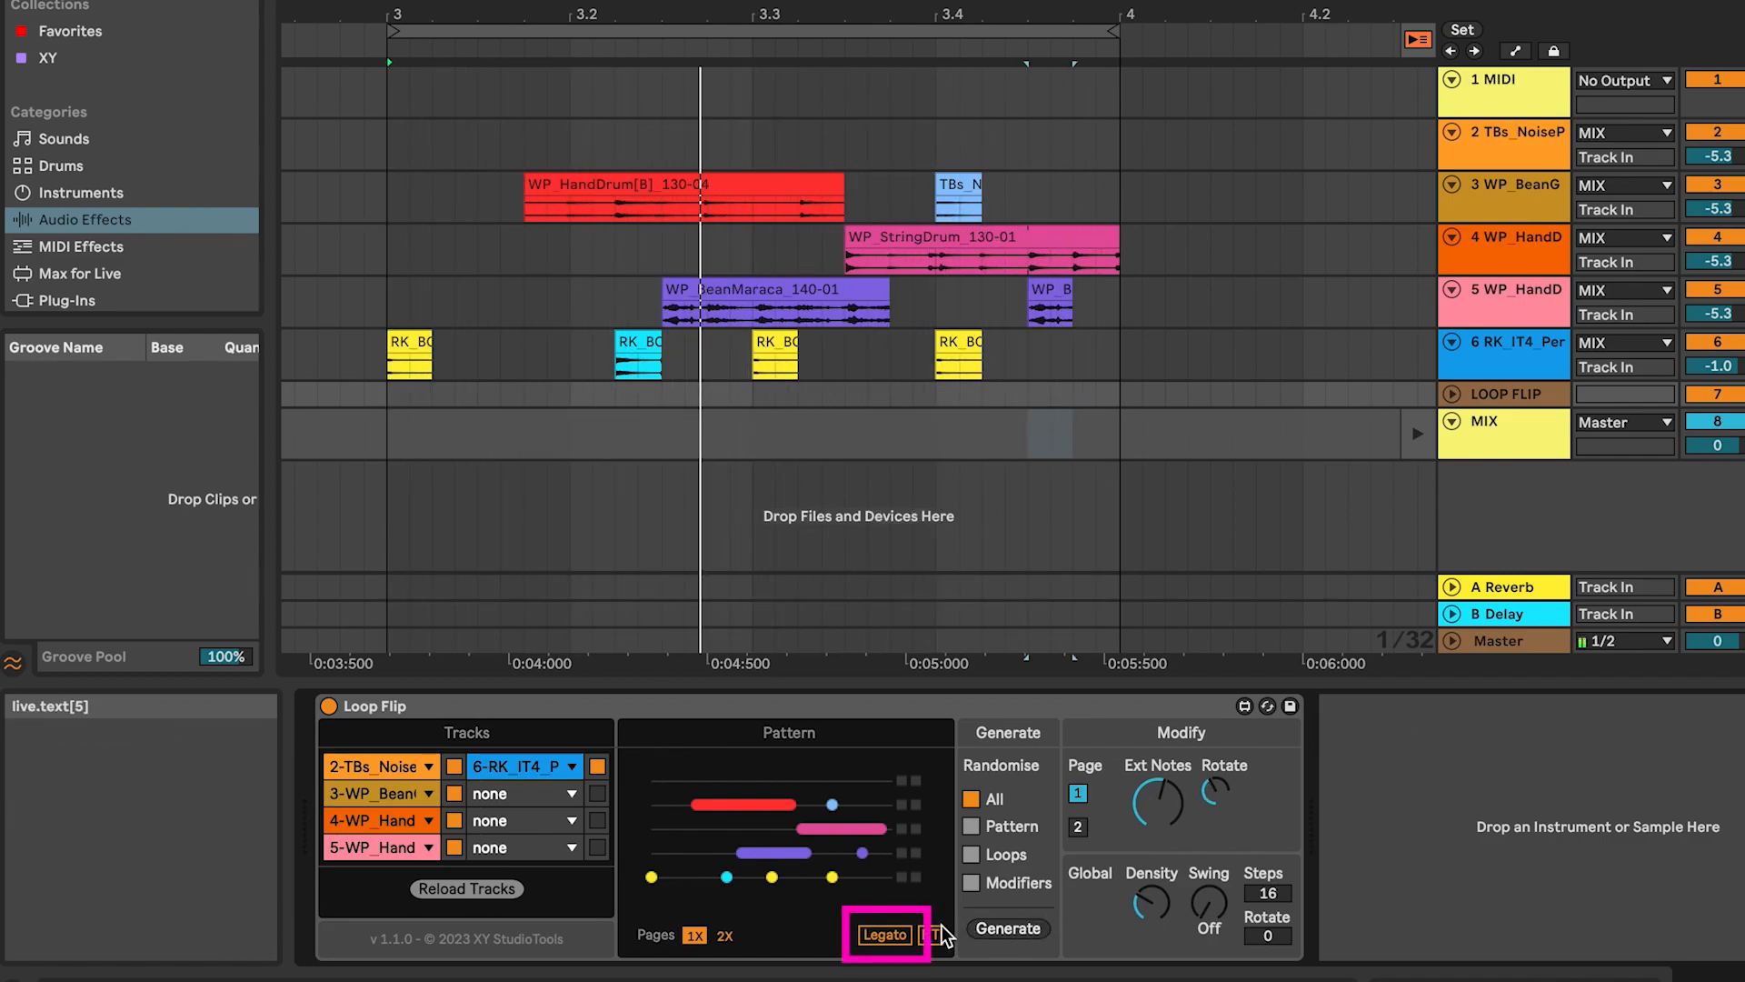
click(886, 935)
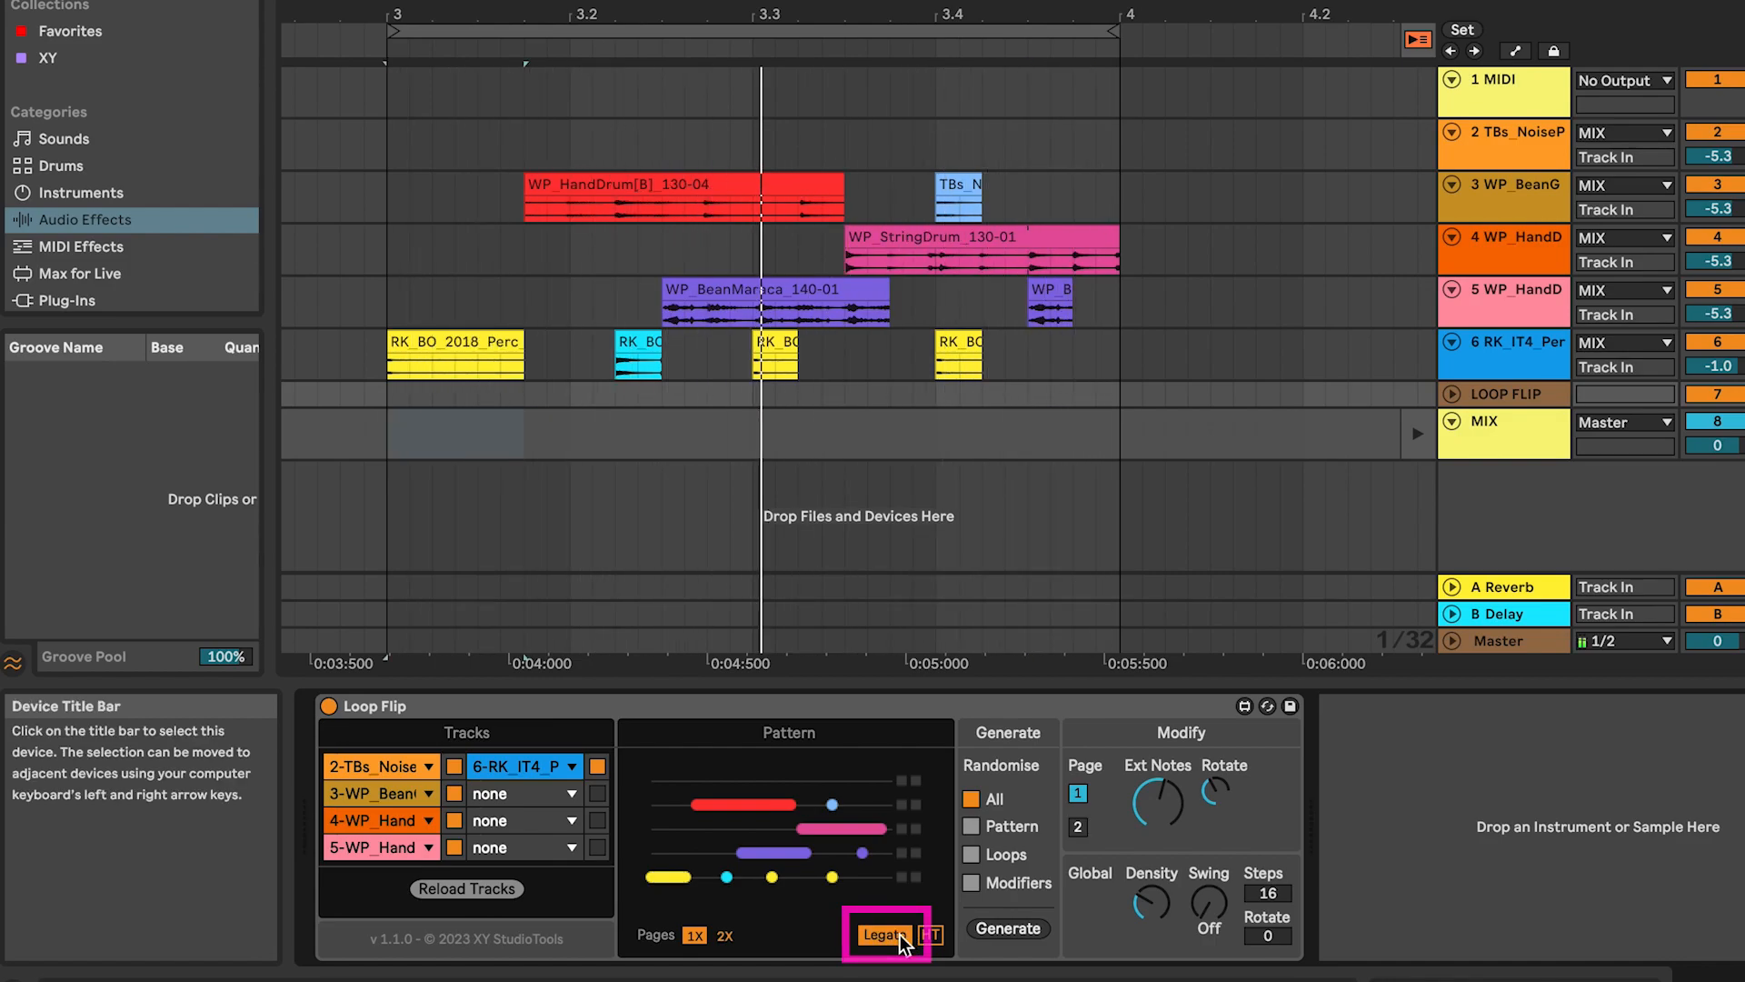
click(929, 934)
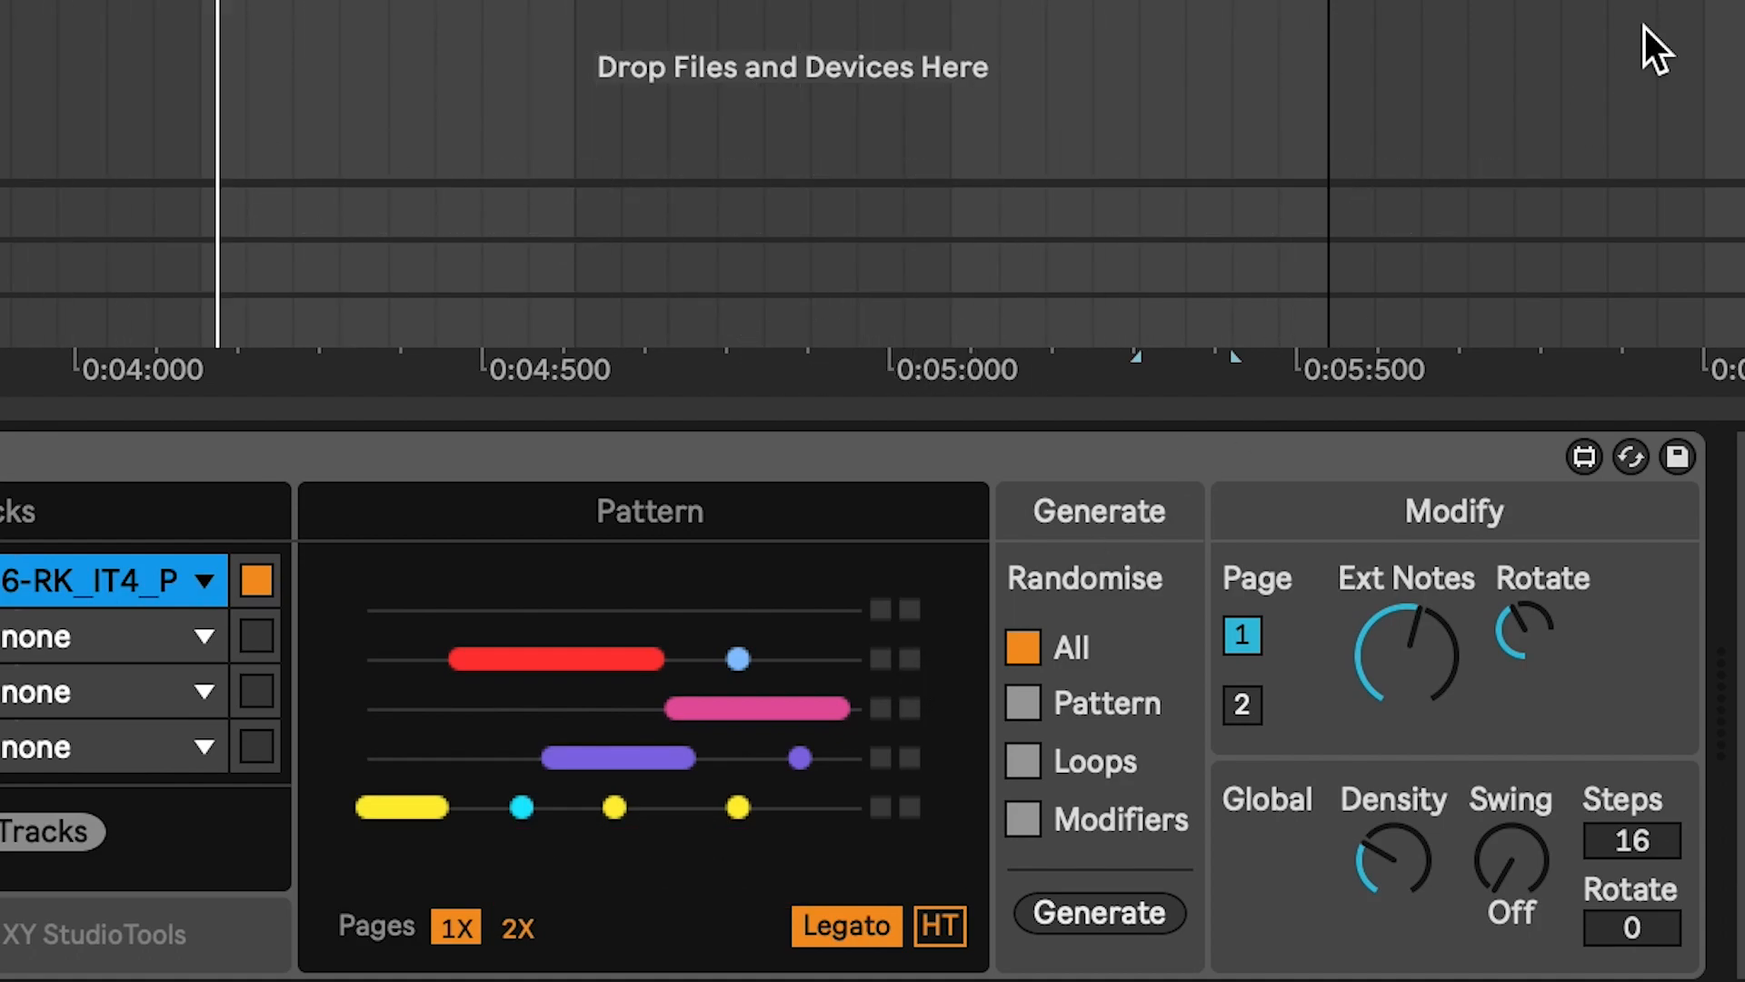
Assign Loop Flip's Generate button as the target in Key Map mode, then in MIDI Map mode.
click(1098, 911)
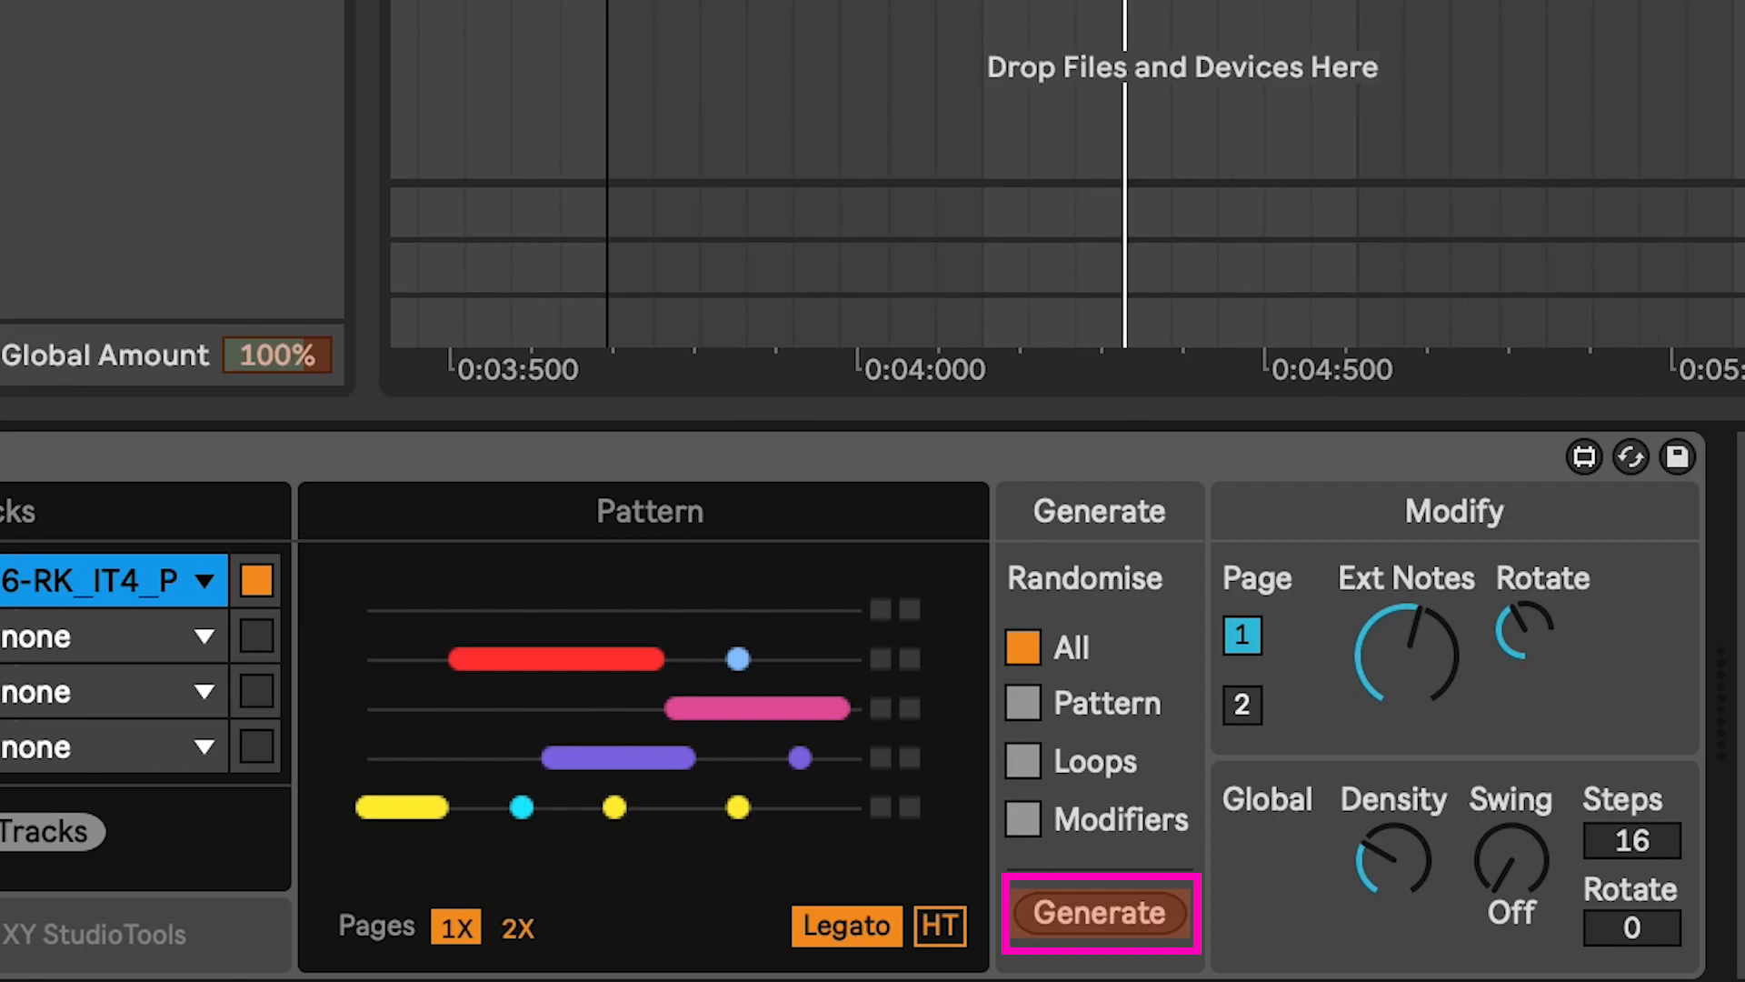
click(1098, 911)
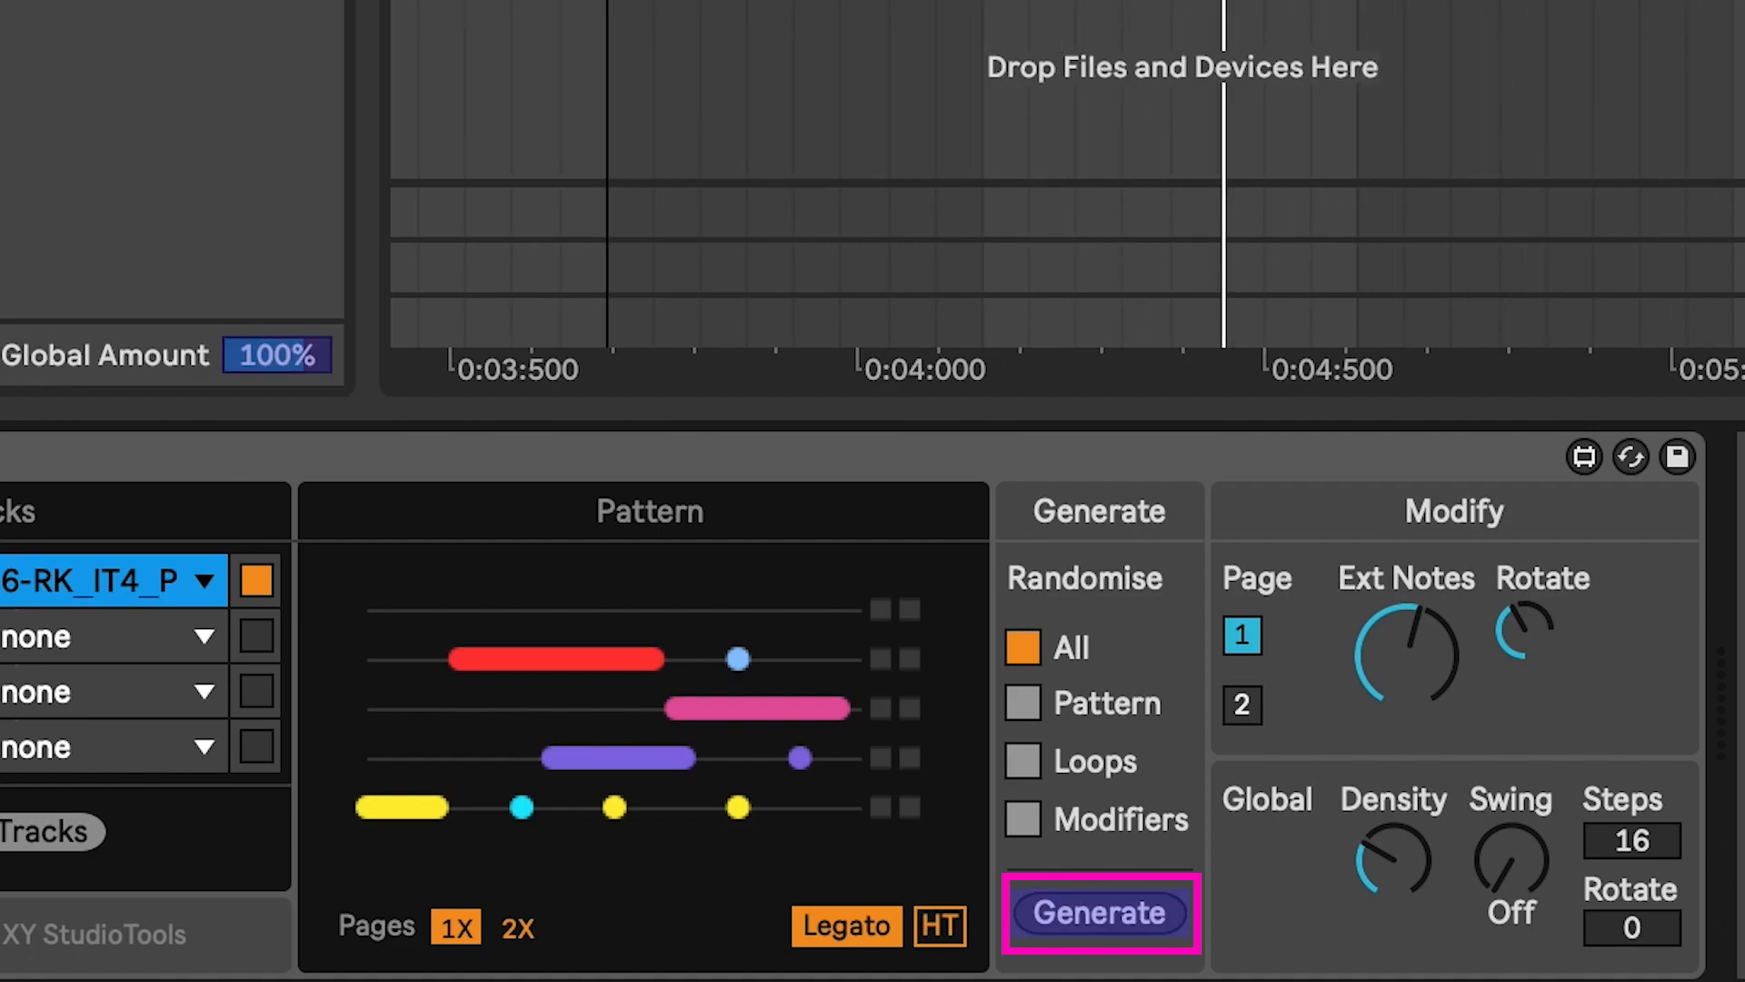